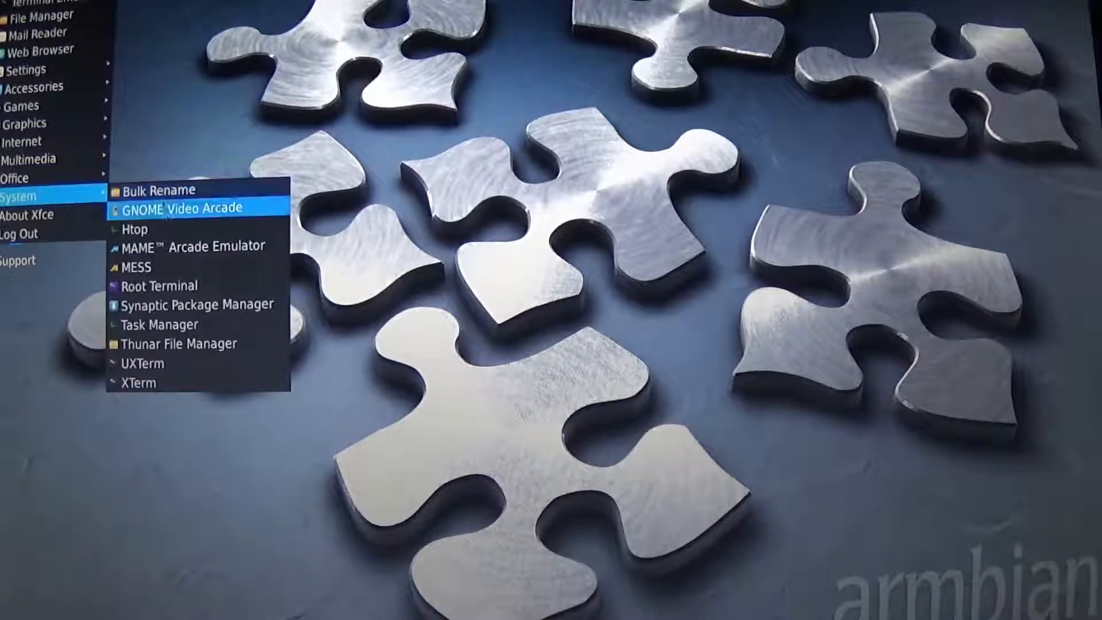
Launch Synaptic Package Manager from the Applications menu and authenticate with the password.
click(199, 304)
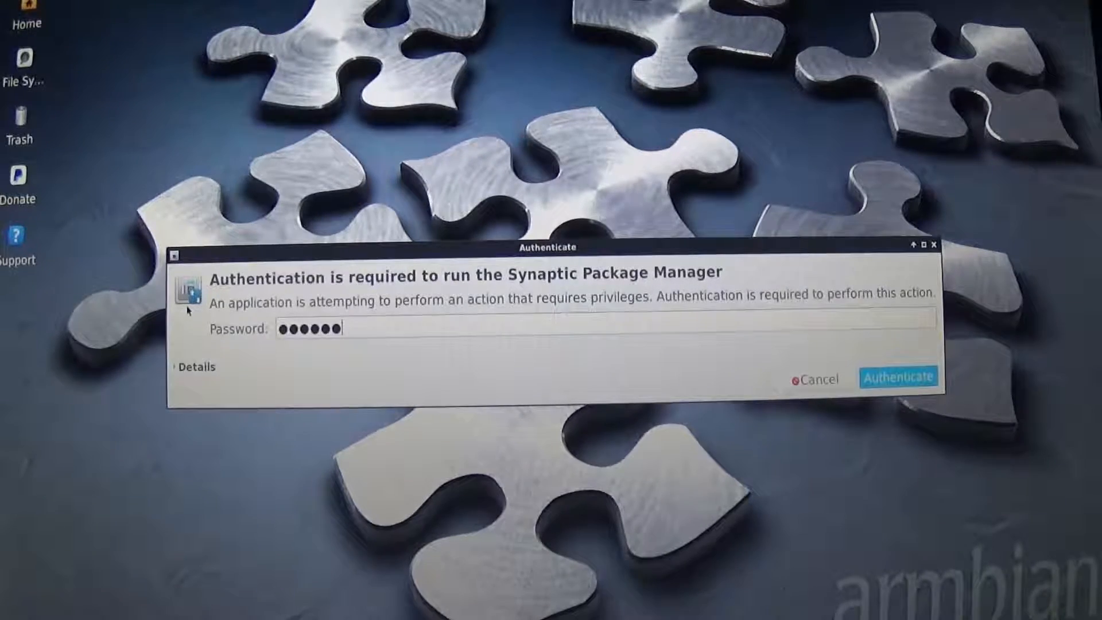
click(897, 376)
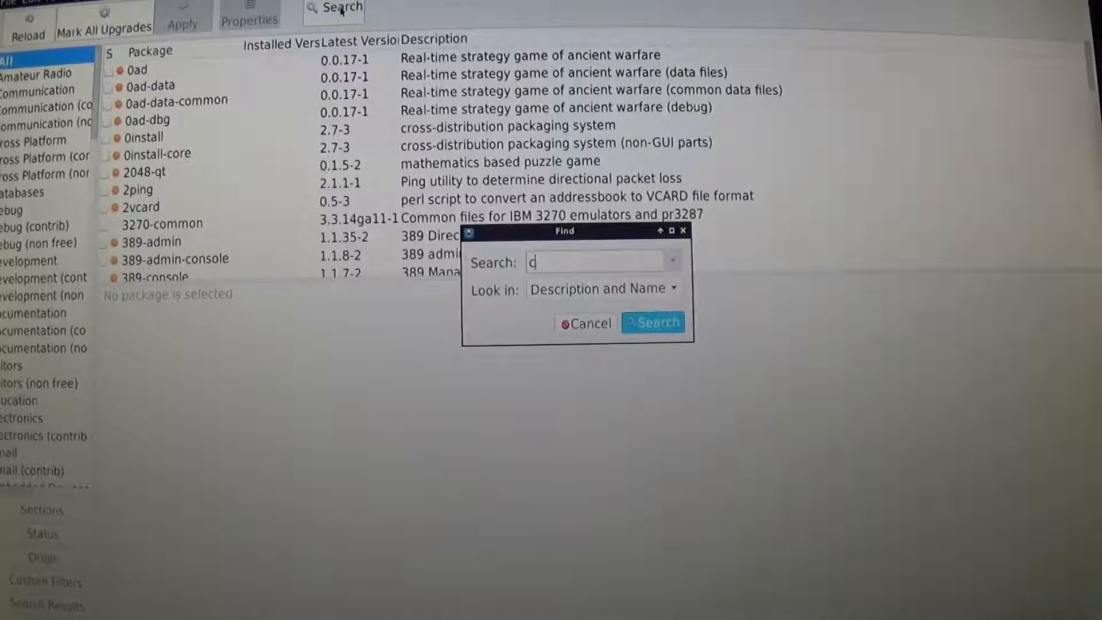
Search Synaptic for "camera" to list matching packages such as digikam and dcraw.
text(amera)
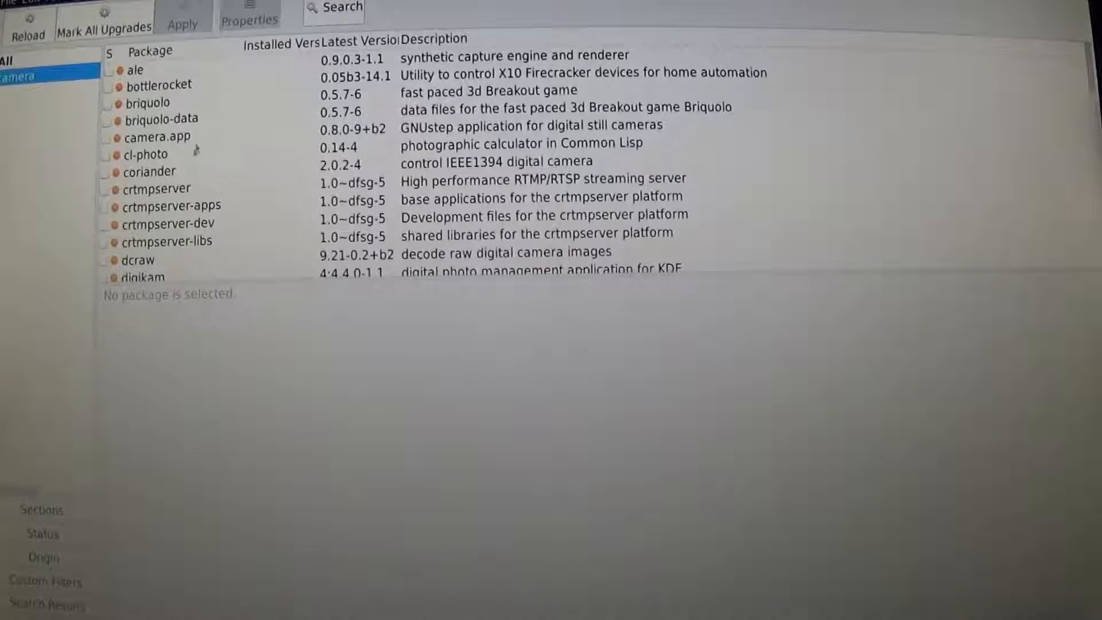
mouse_move(435, 150)
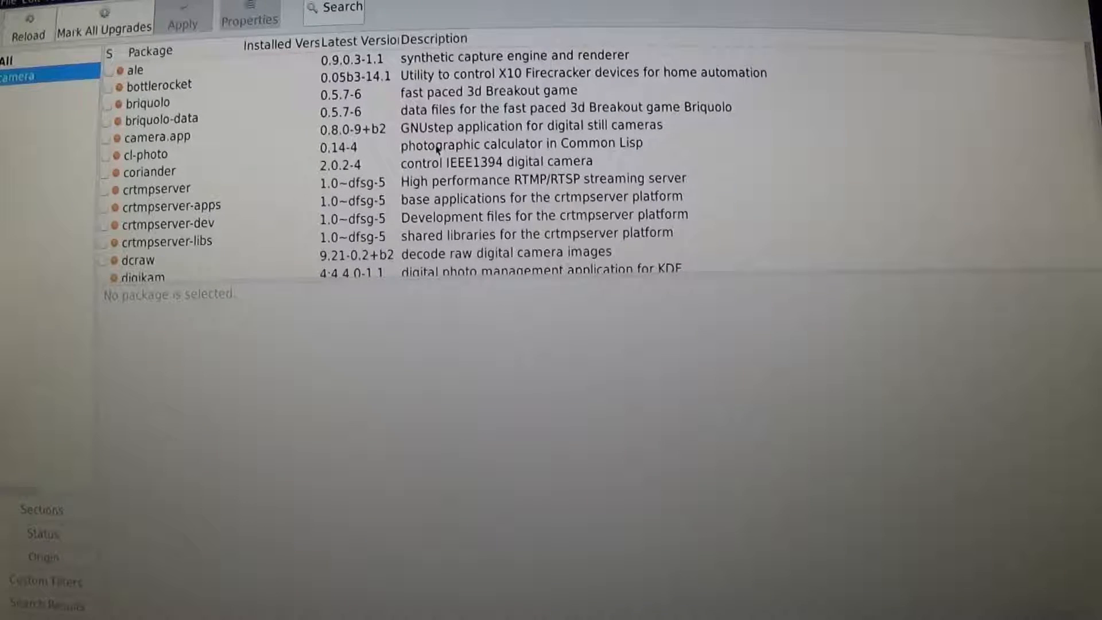
mouse_move(182, 143)
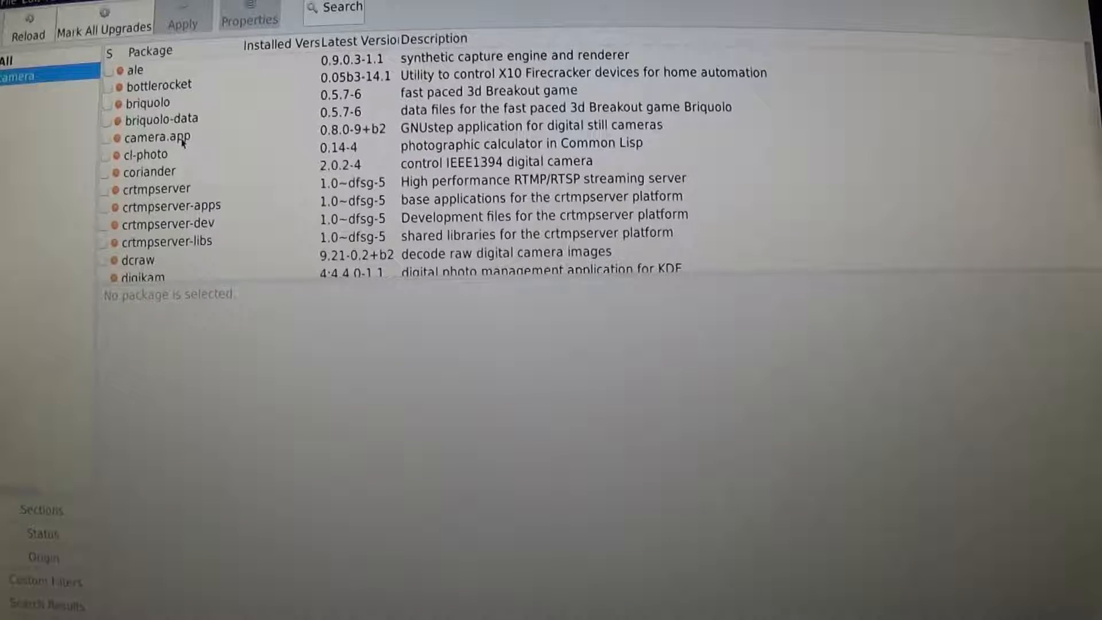
click(154, 136)
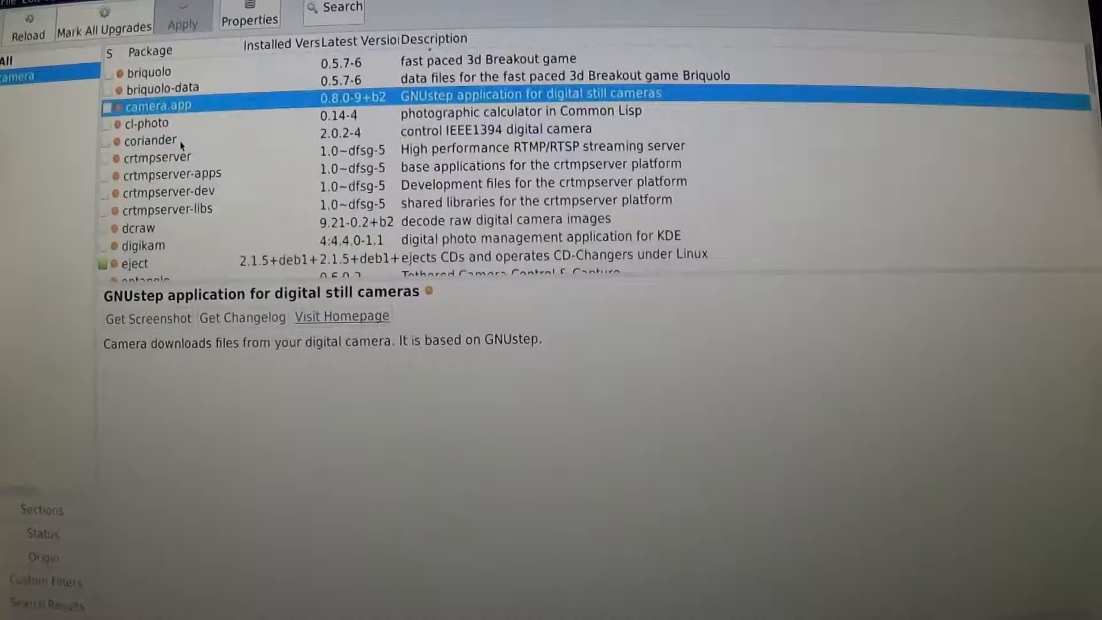
click(147, 181)
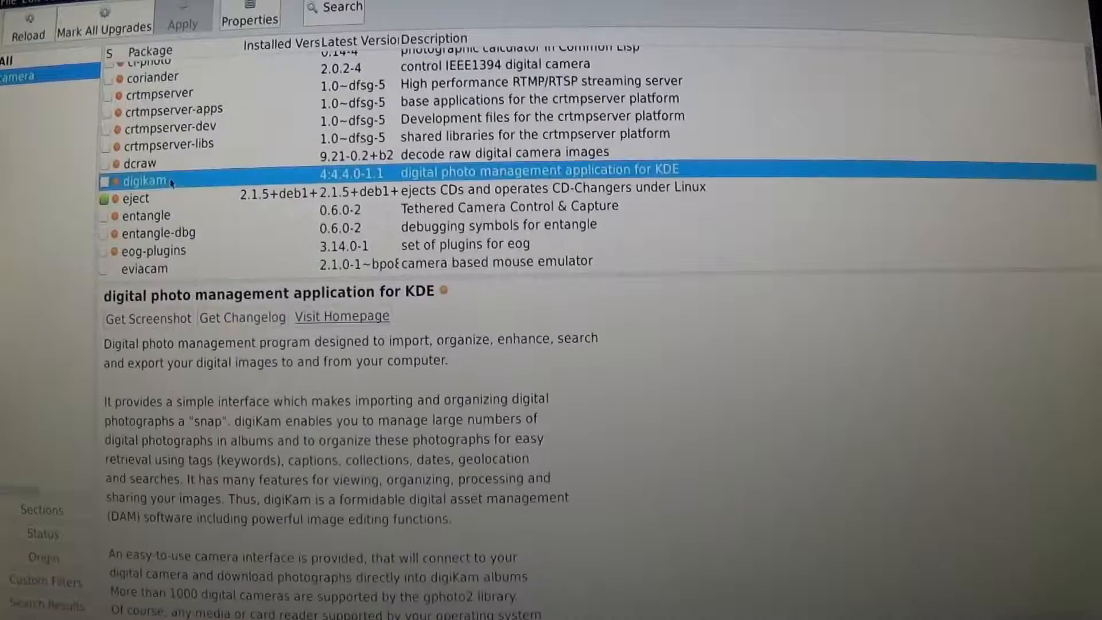
scroll(down, 3)
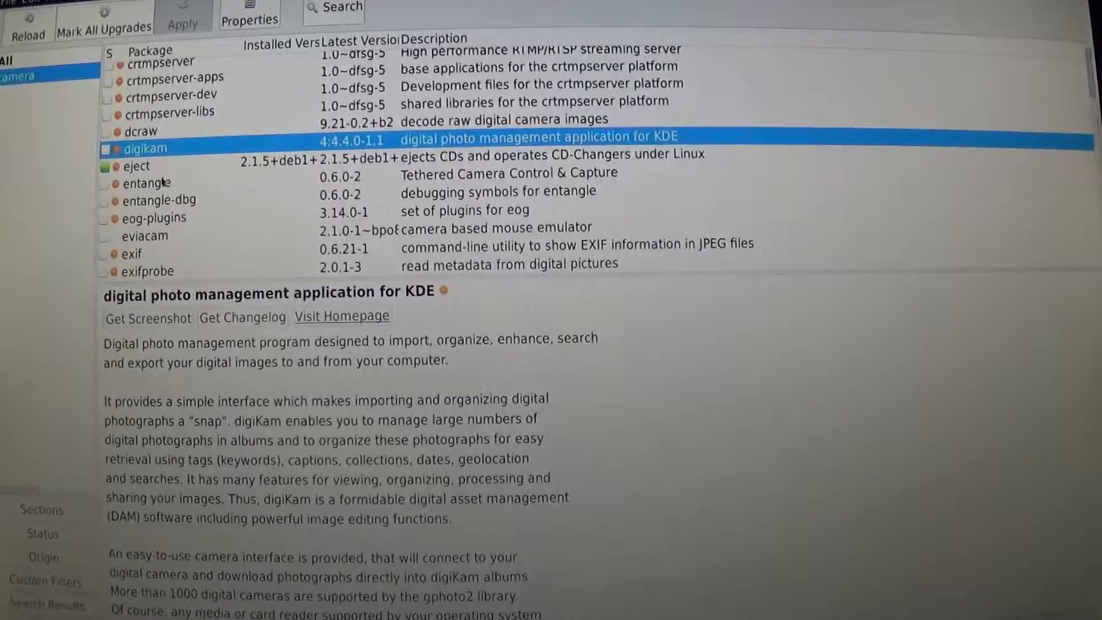
scroll(down, 3)
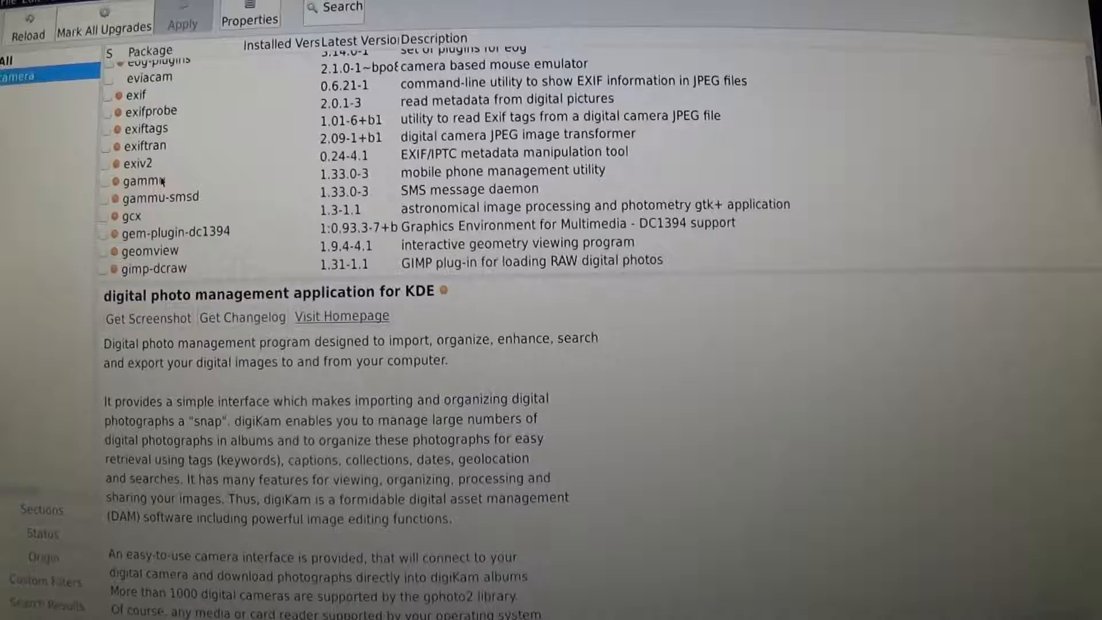
scroll(down, 3)
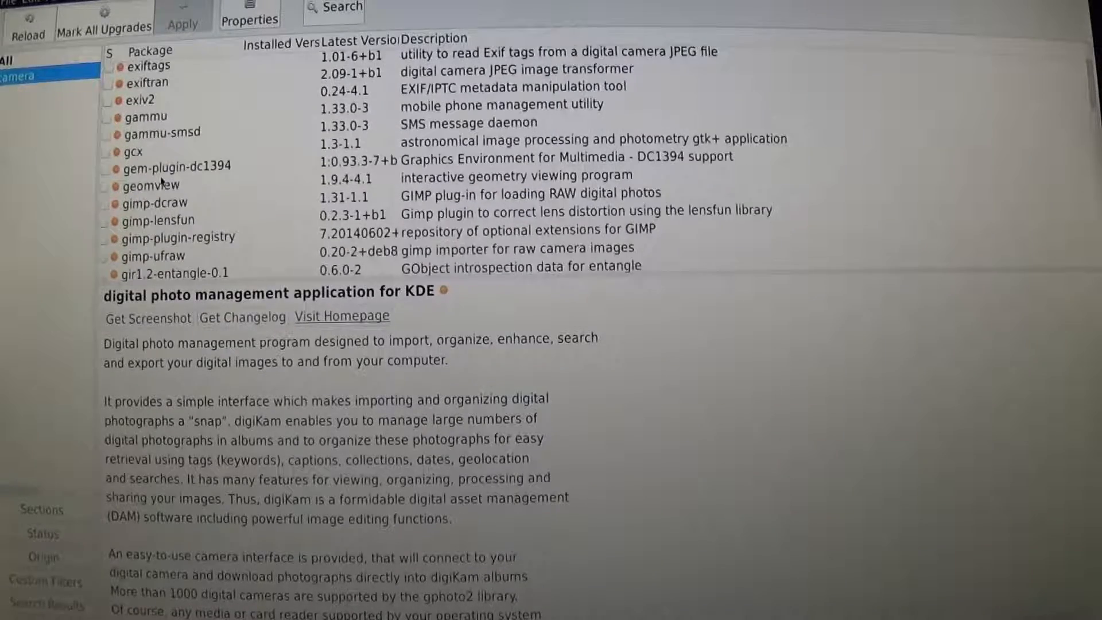
scroll(down, 3)
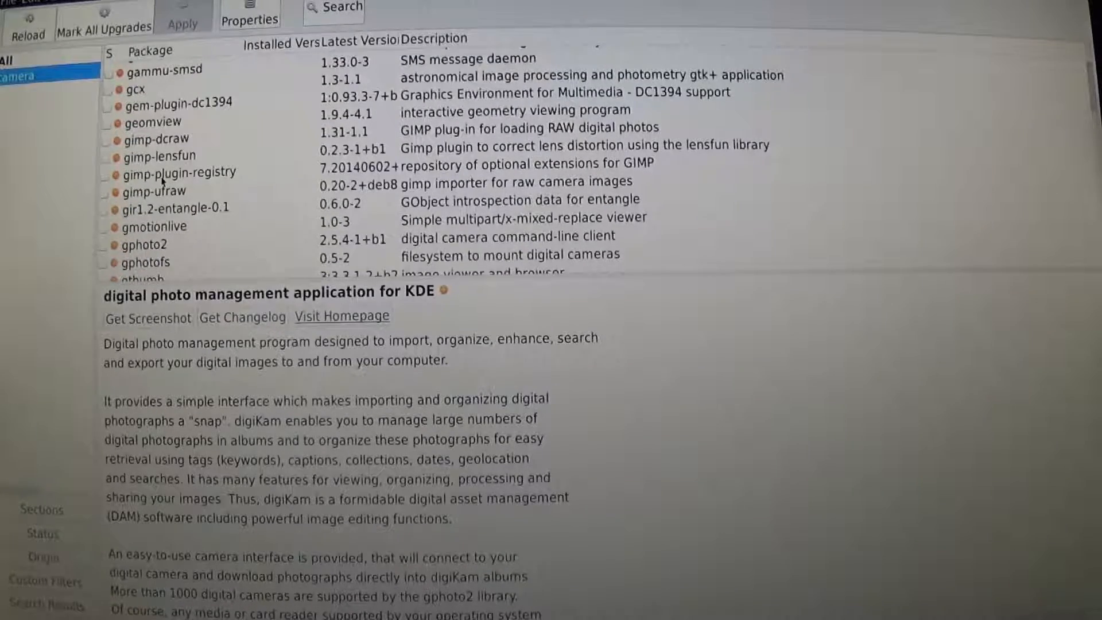
scroll(down, 3)
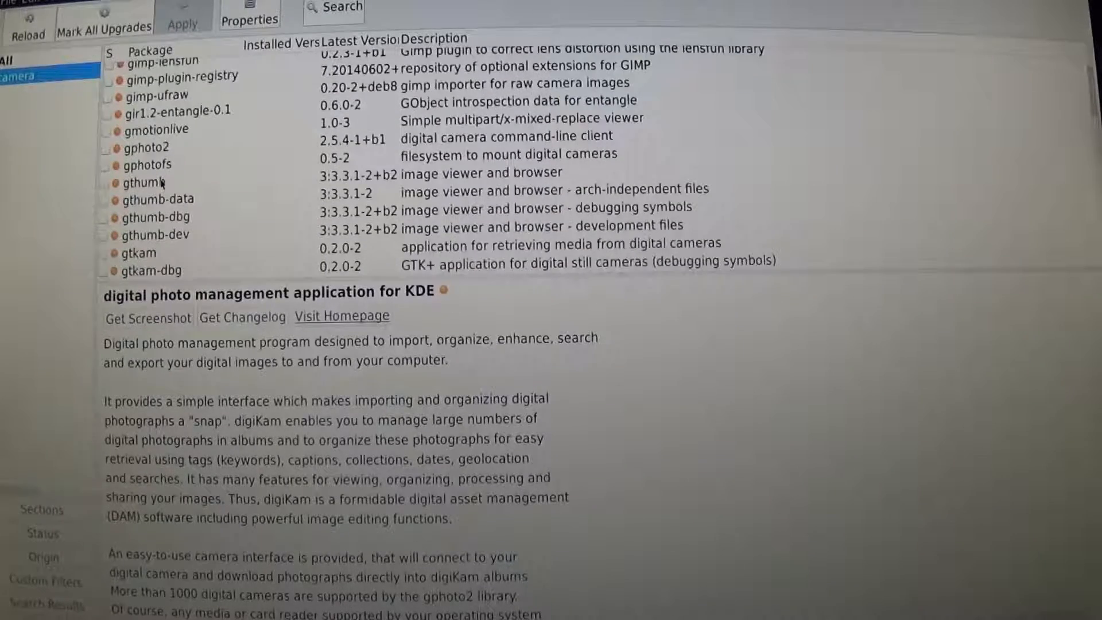
scroll(down, 3)
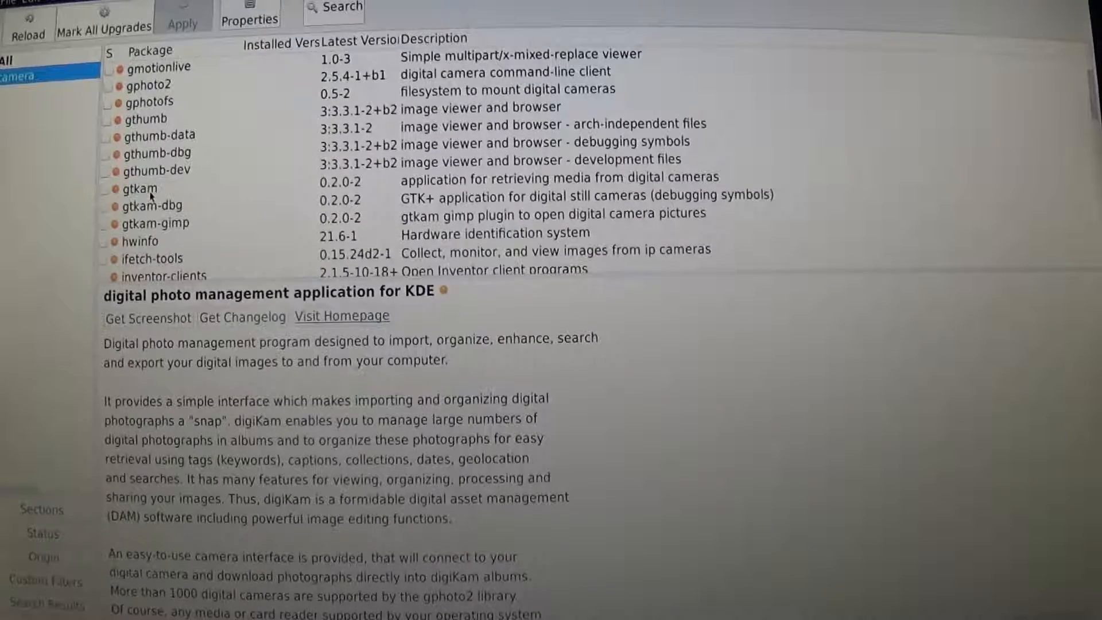
scroll(down, 3)
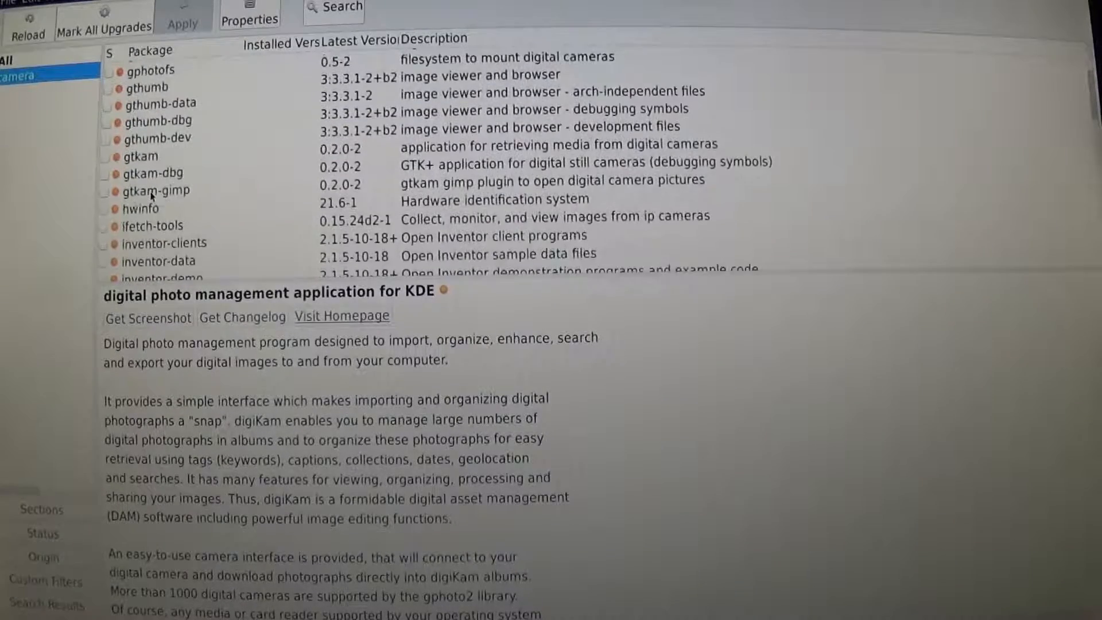
scroll(down, 3)
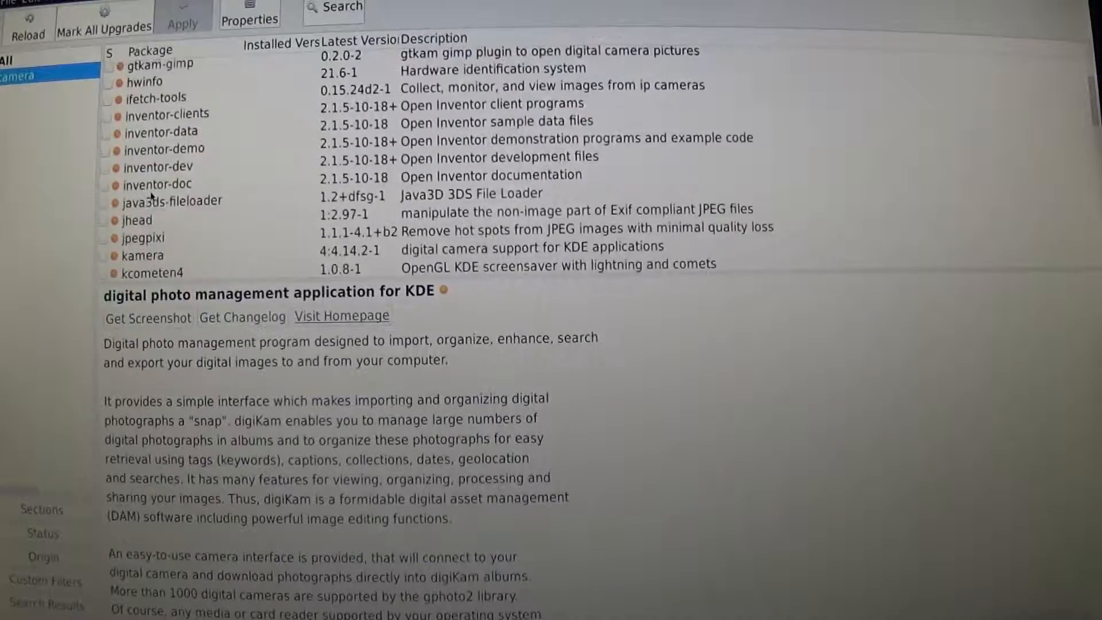
scroll(down, 3)
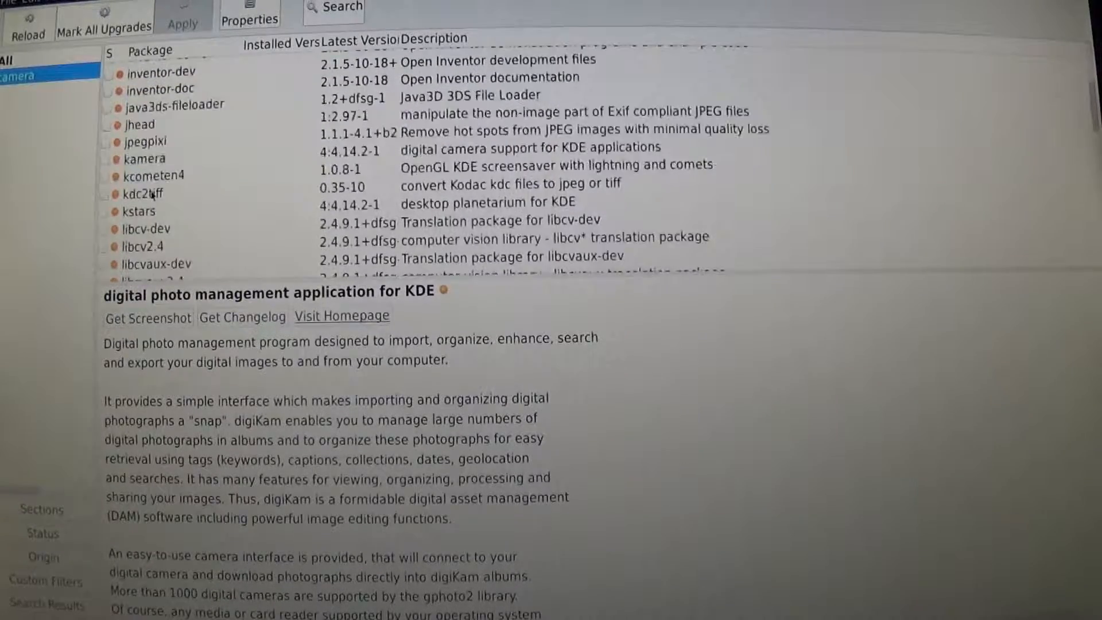
scroll(down, 3)
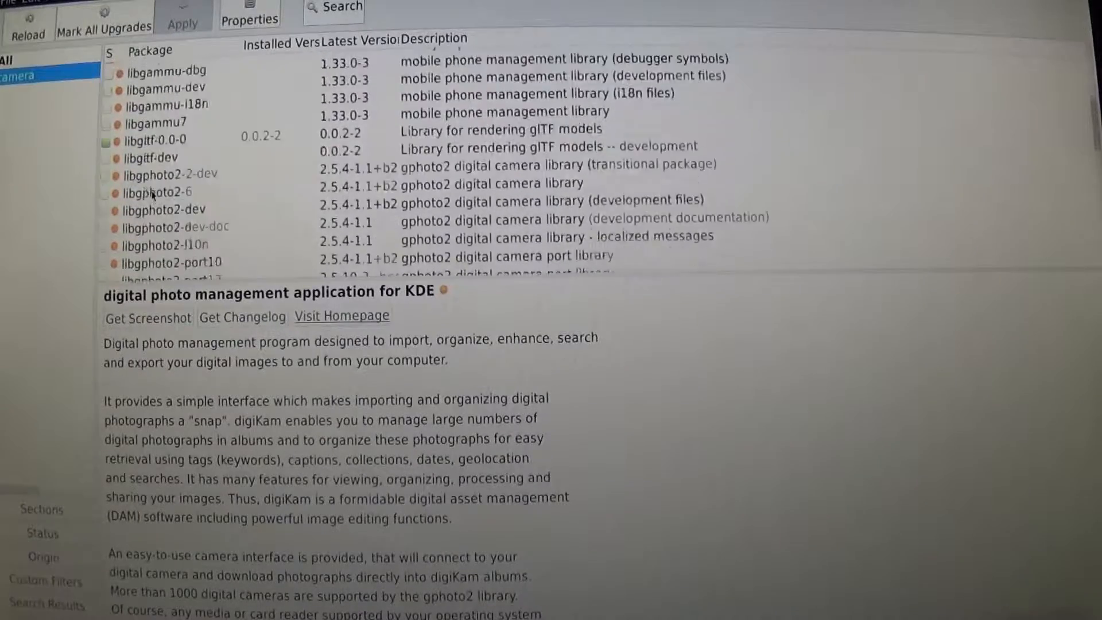
scroll(down, 3)
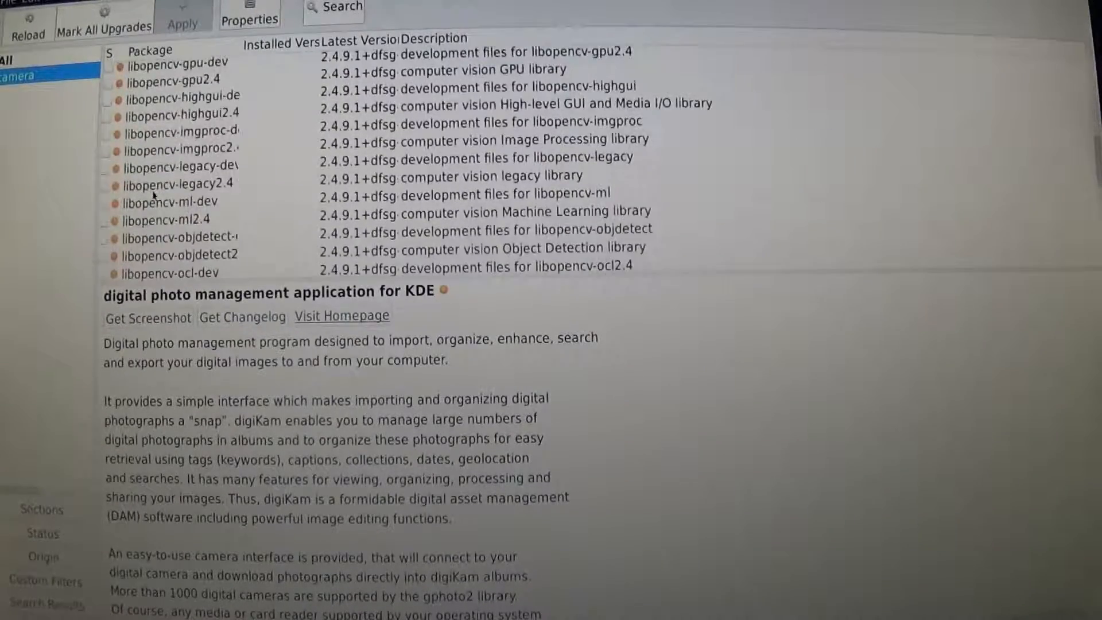
scroll(down, 3)
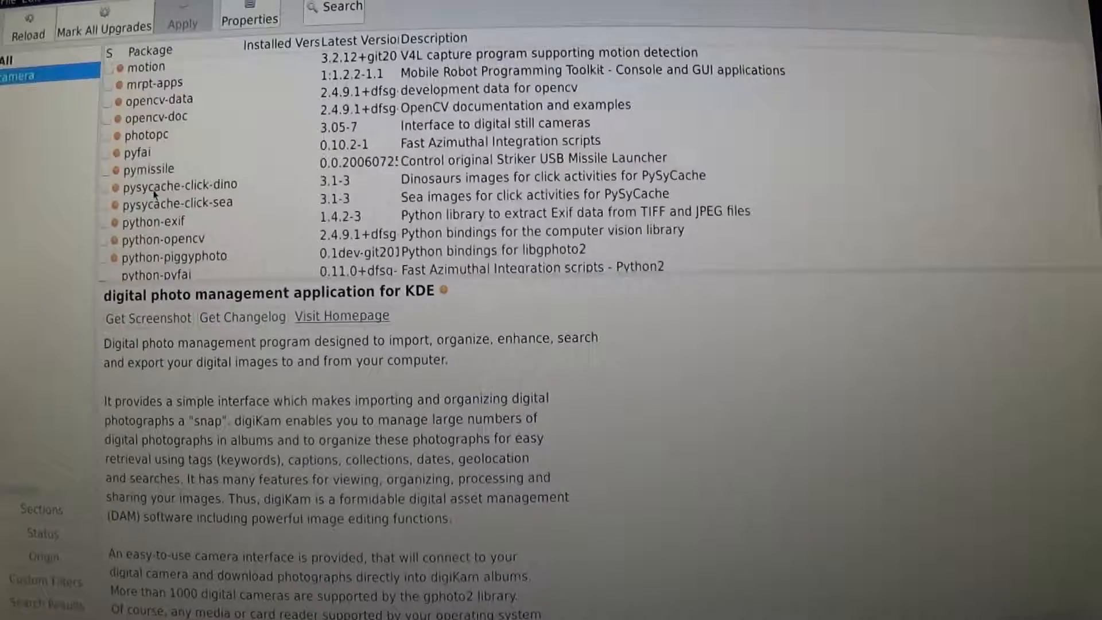
scroll(up, 3)
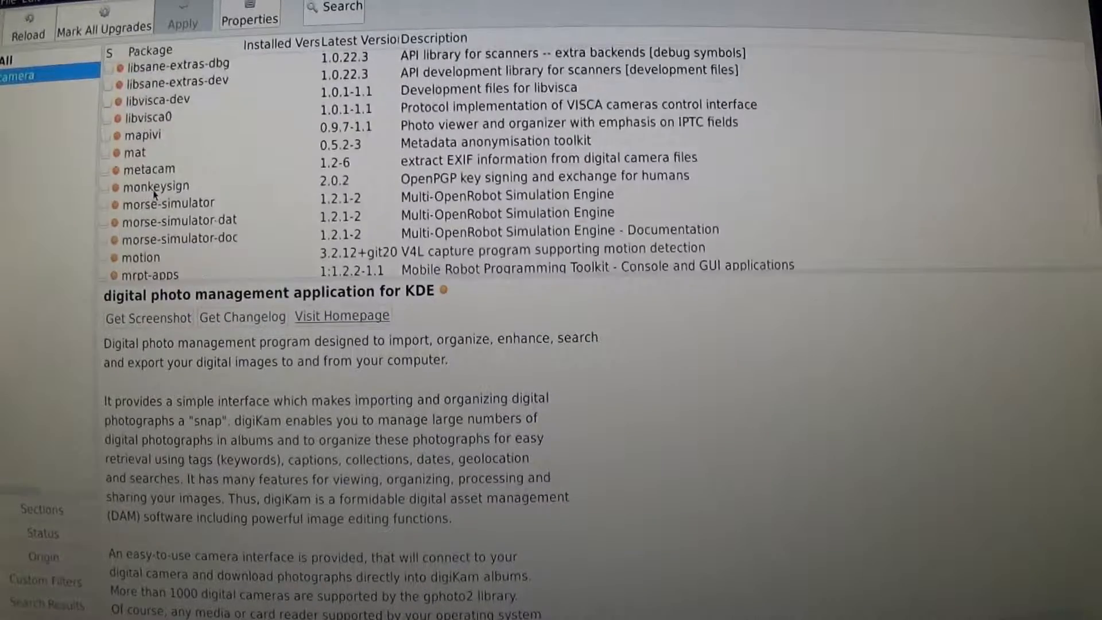
scroll(down, 3)
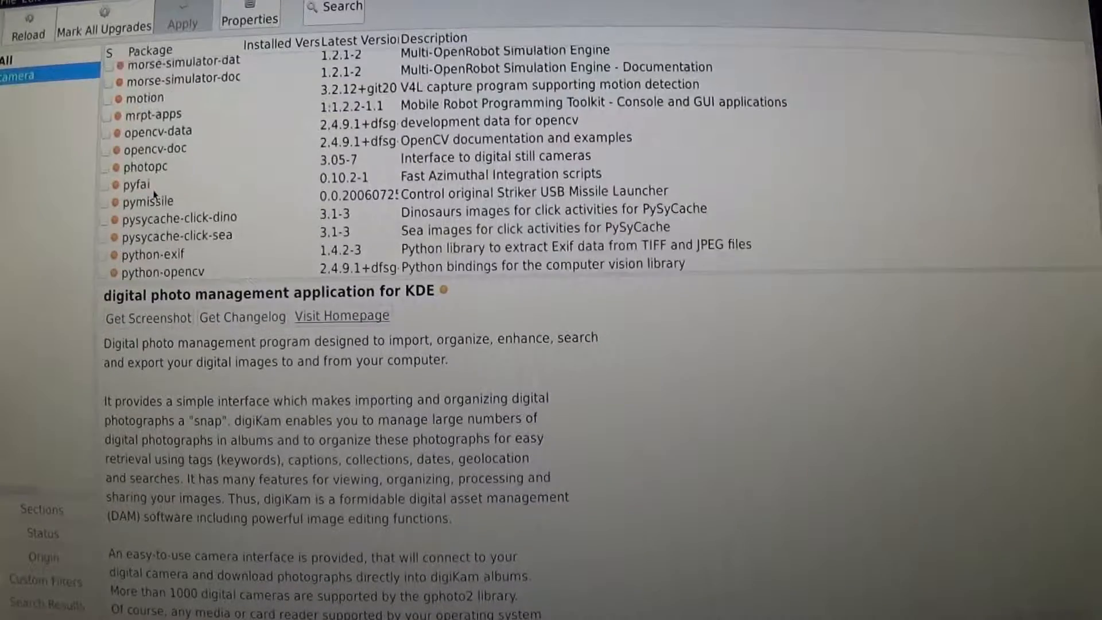
scroll(down, 3)
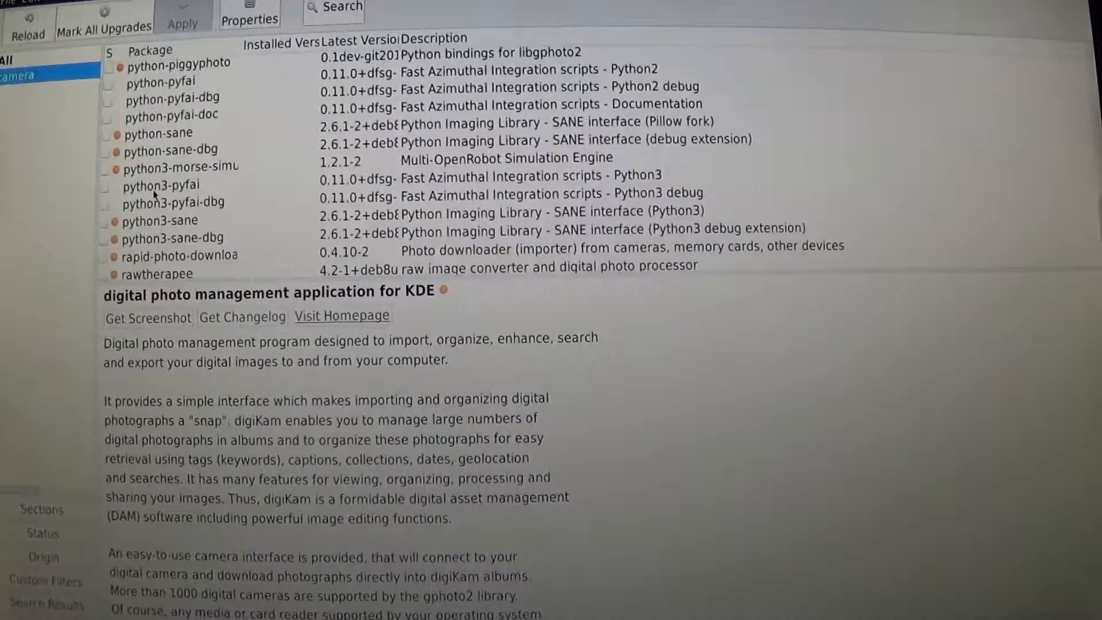
scroll(down, 3)
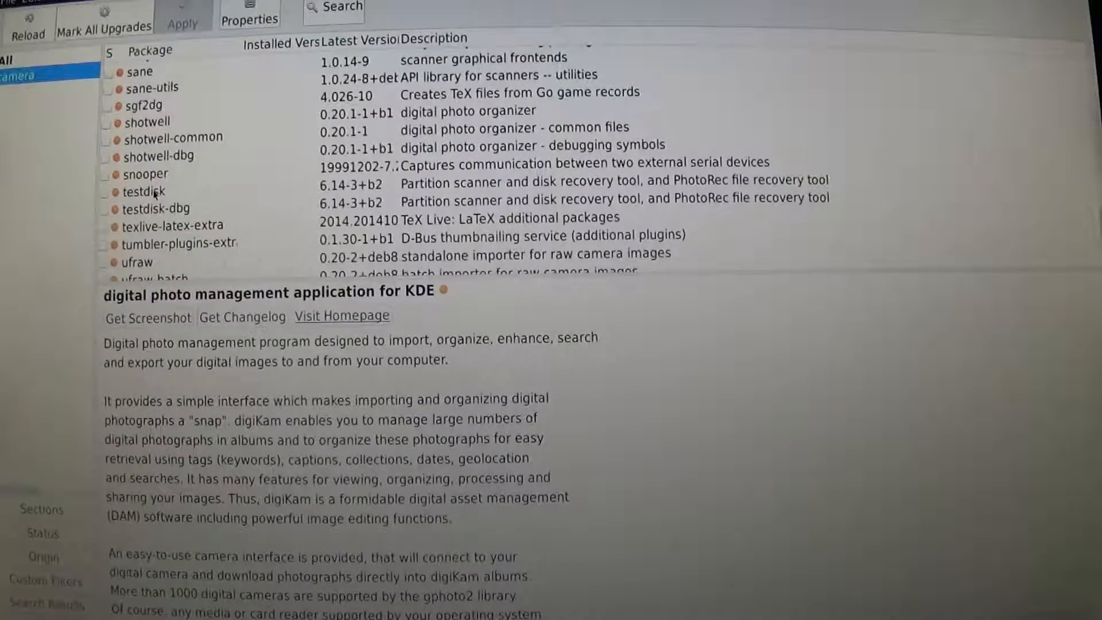
scroll(down, 3)
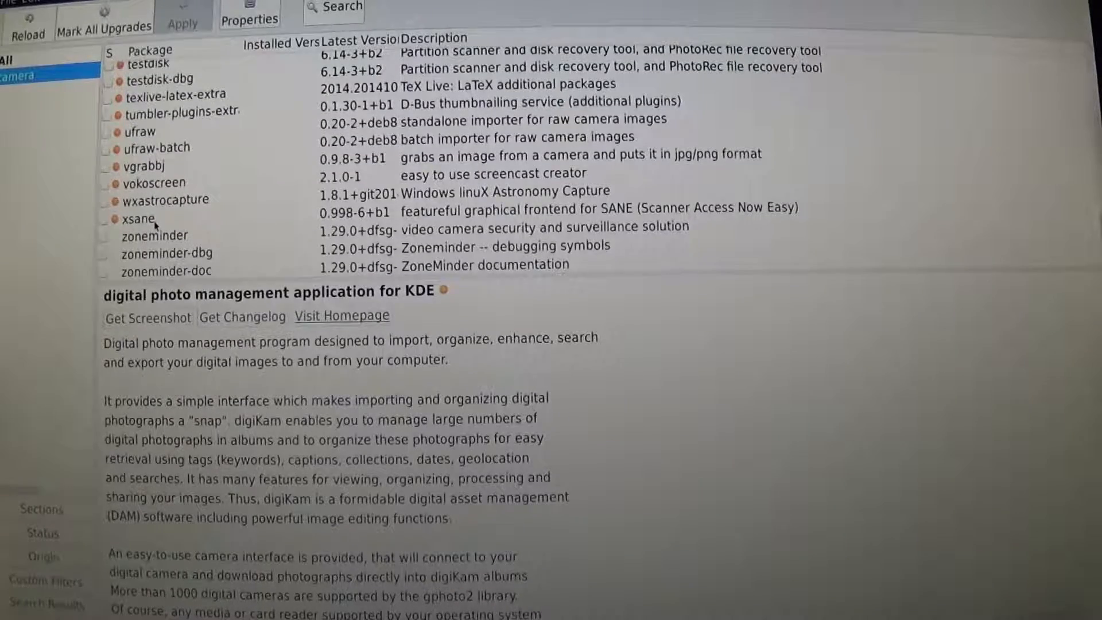
scroll(up, 3)
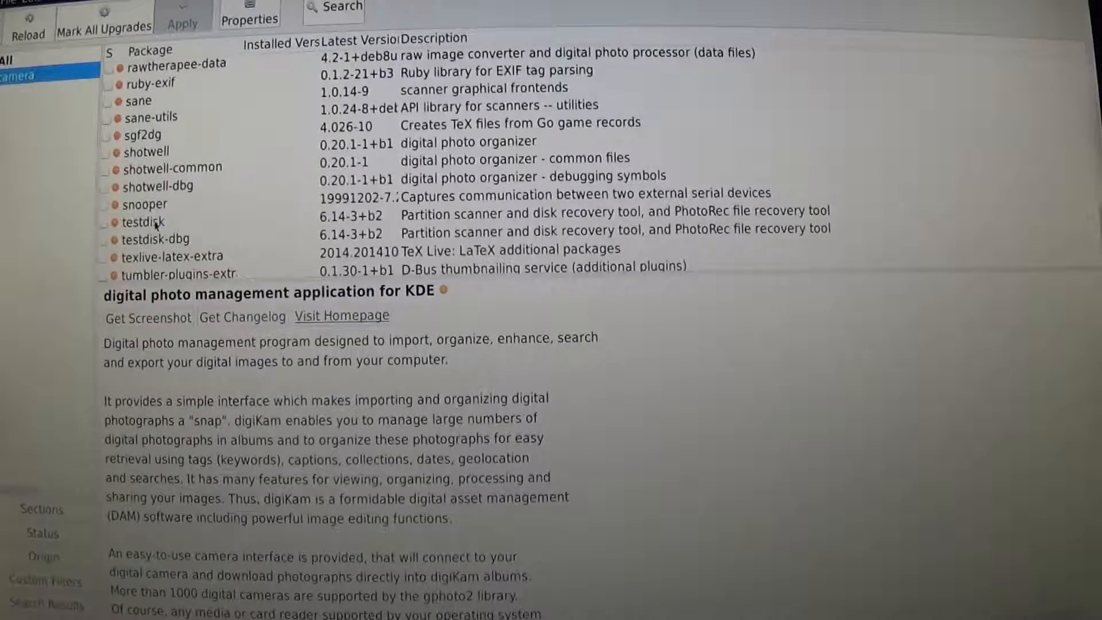
scroll(up, 3)
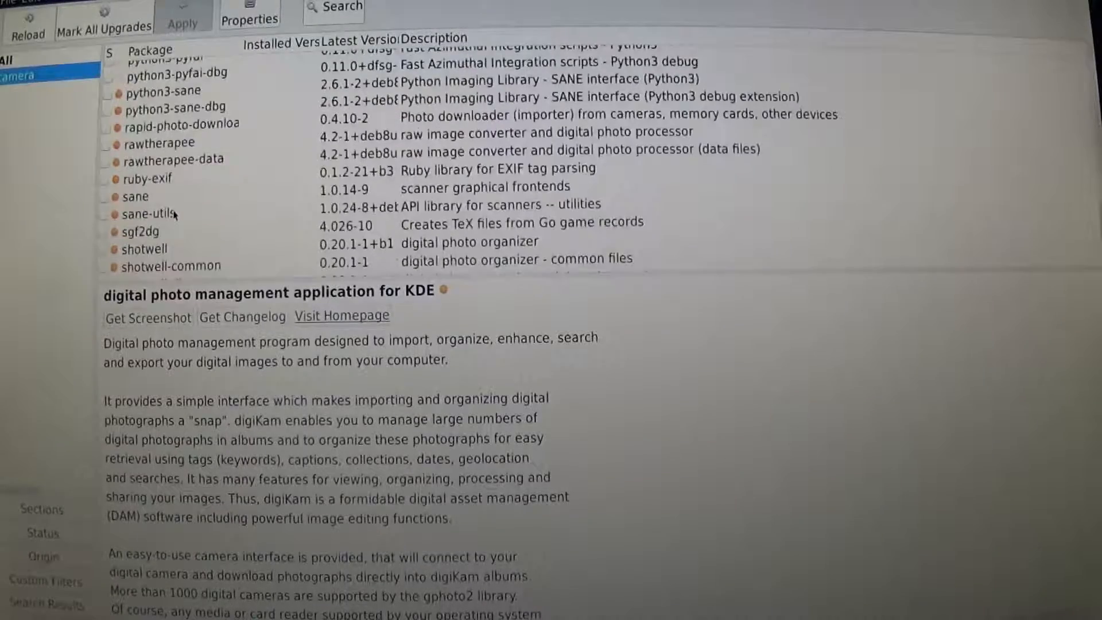
scroll(up, 3)
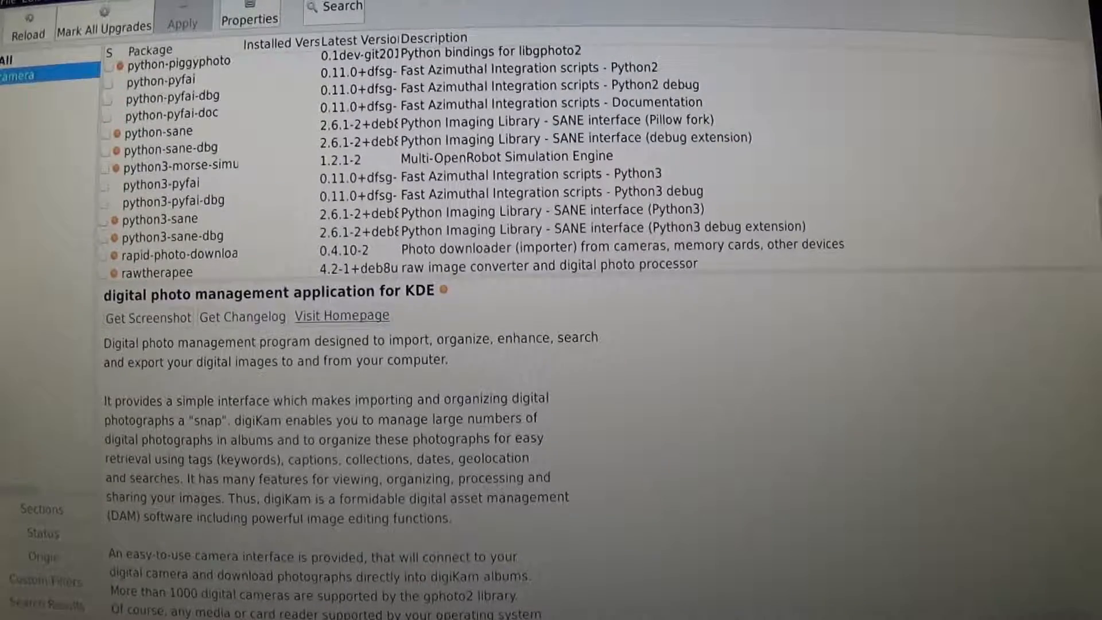
click(334, 9)
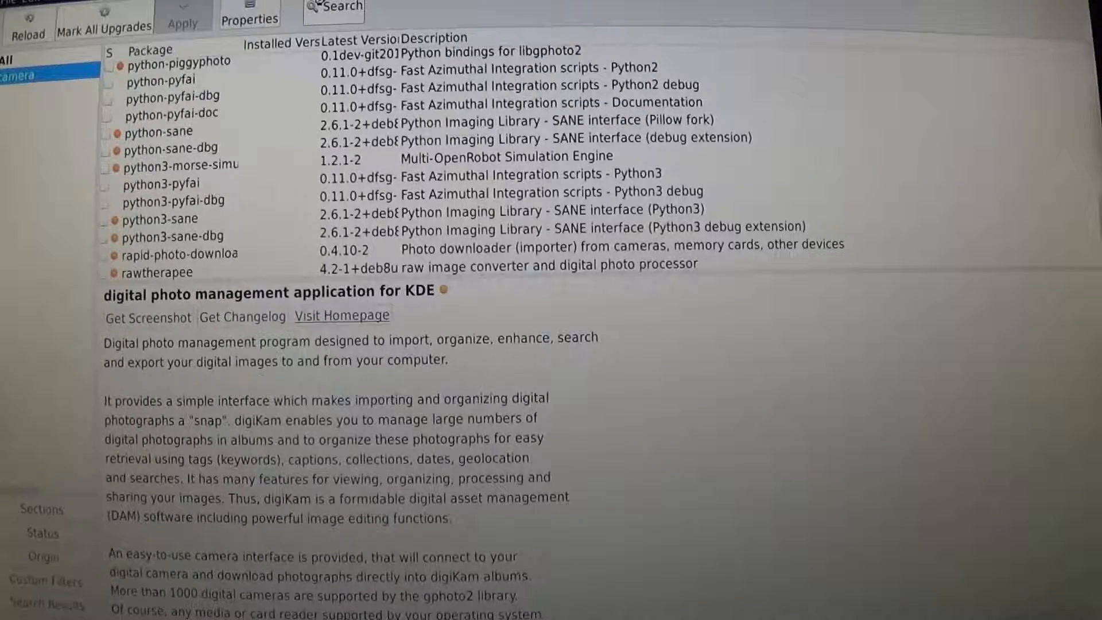
Mark the cheese package in the video section for installation along with its required dependencies.
click(14, 91)
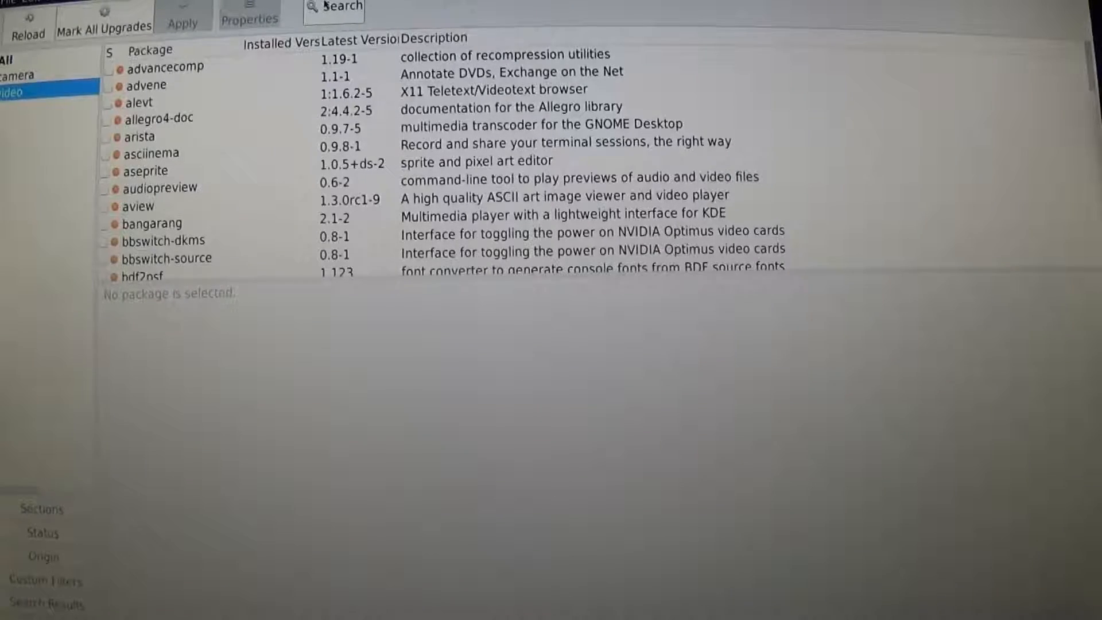
scroll(down, 3)
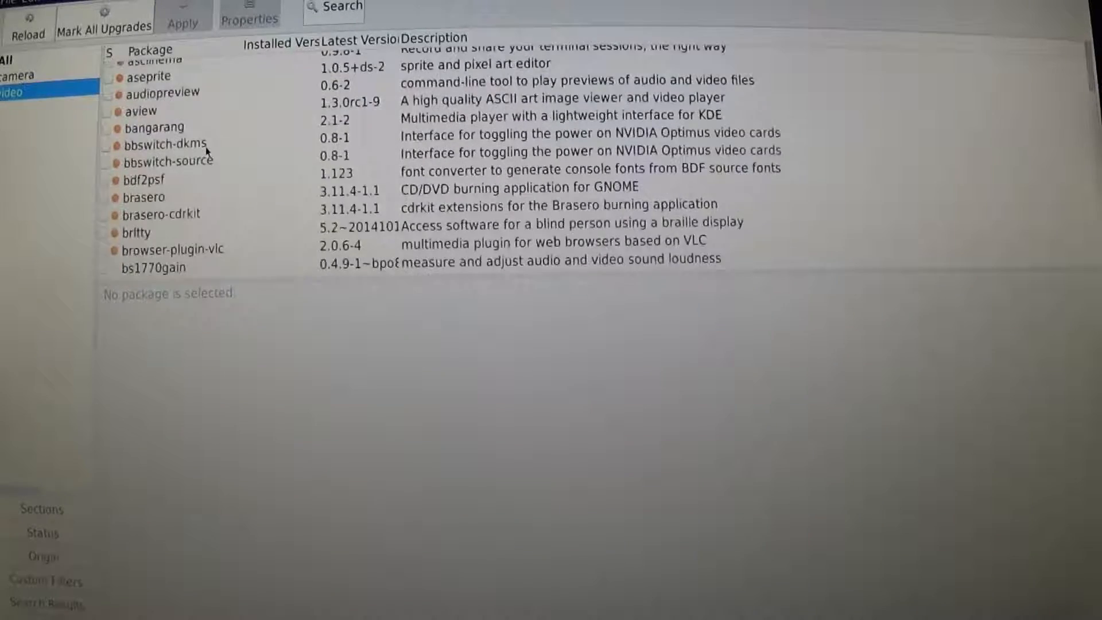
scroll(down, 3)
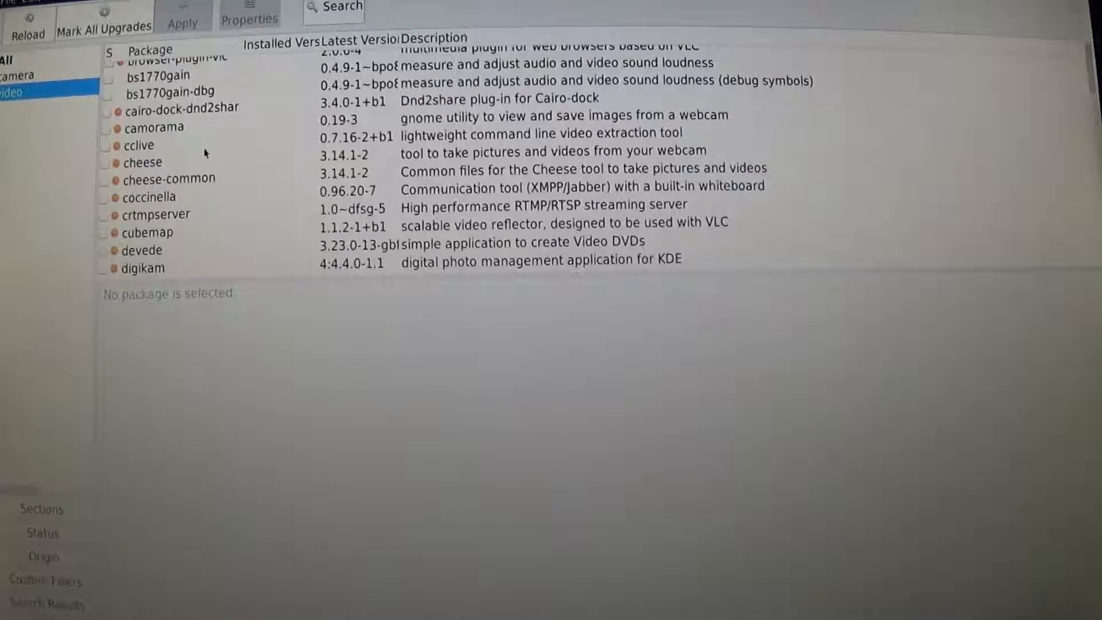
click(143, 163)
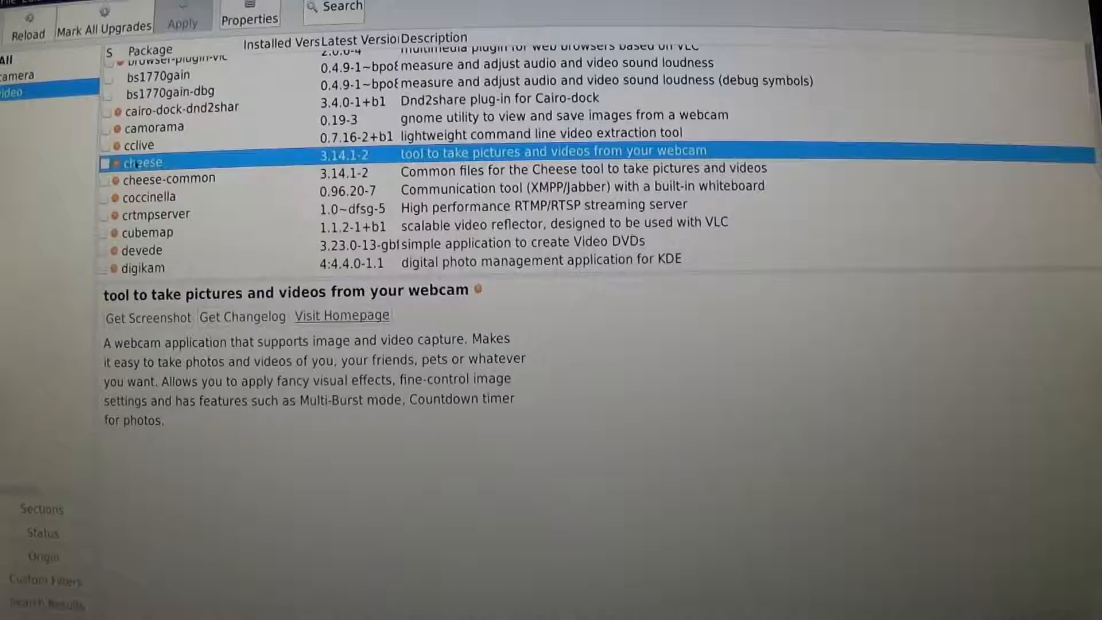
right_click(144, 162)
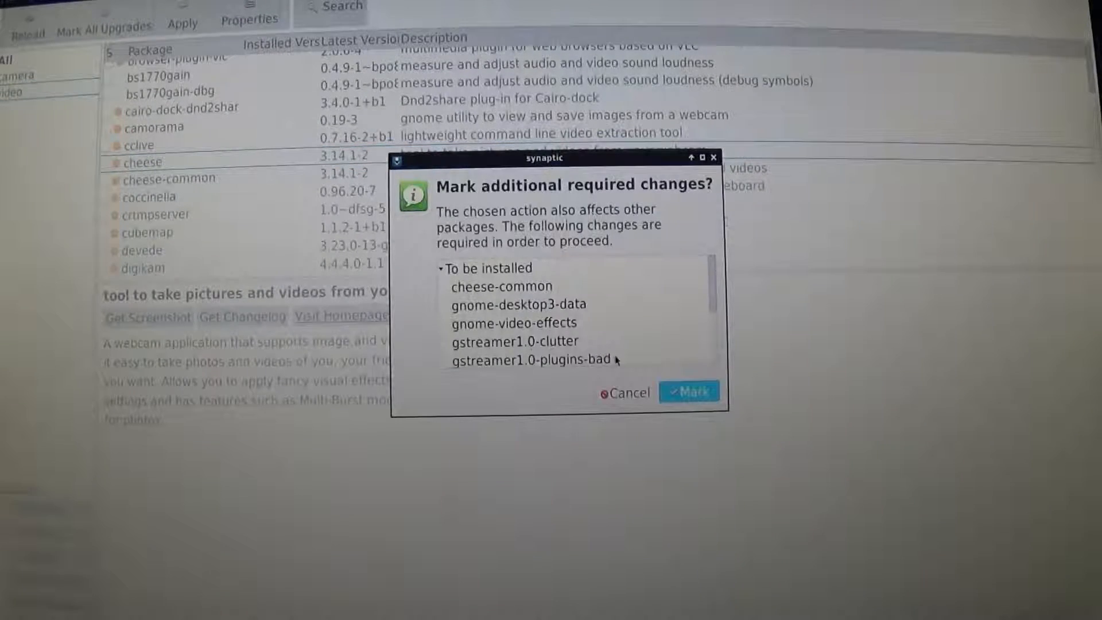
click(689, 392)
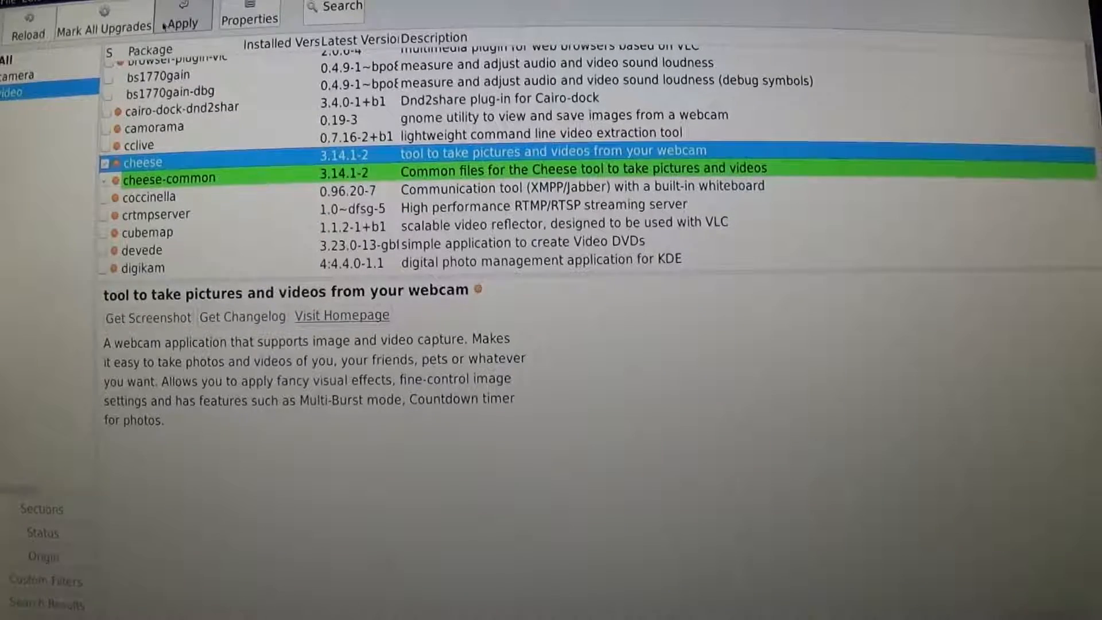
Apply the marked changes, confirming installation of the 47 new packages.
click(182, 20)
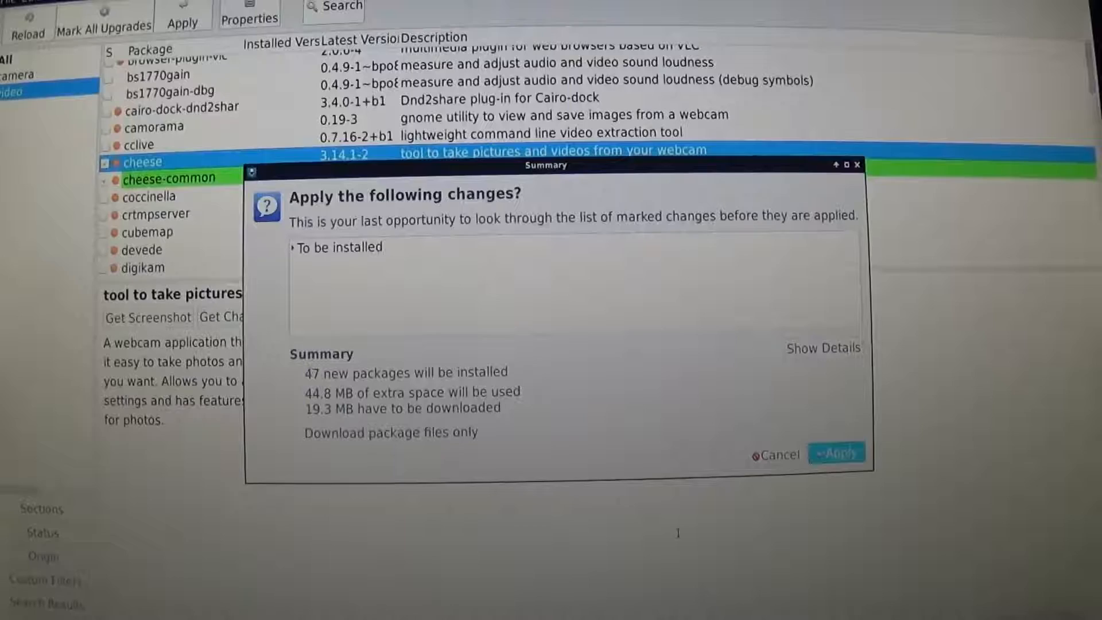
click(776, 454)
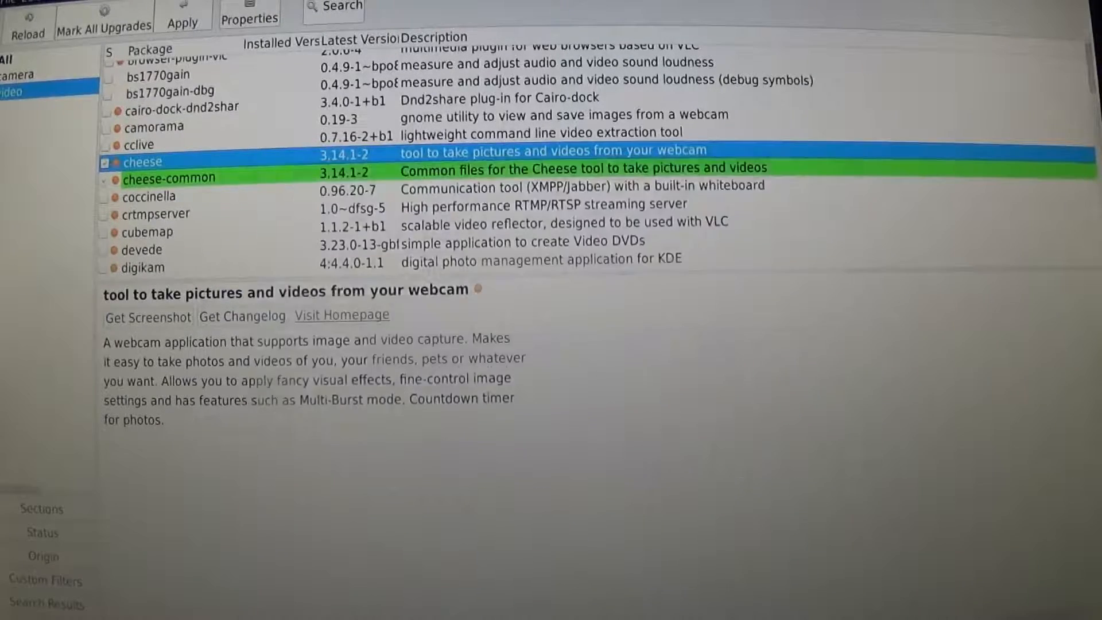
Let the download and installation of Cheese and its packages run to completion.
click(182, 12)
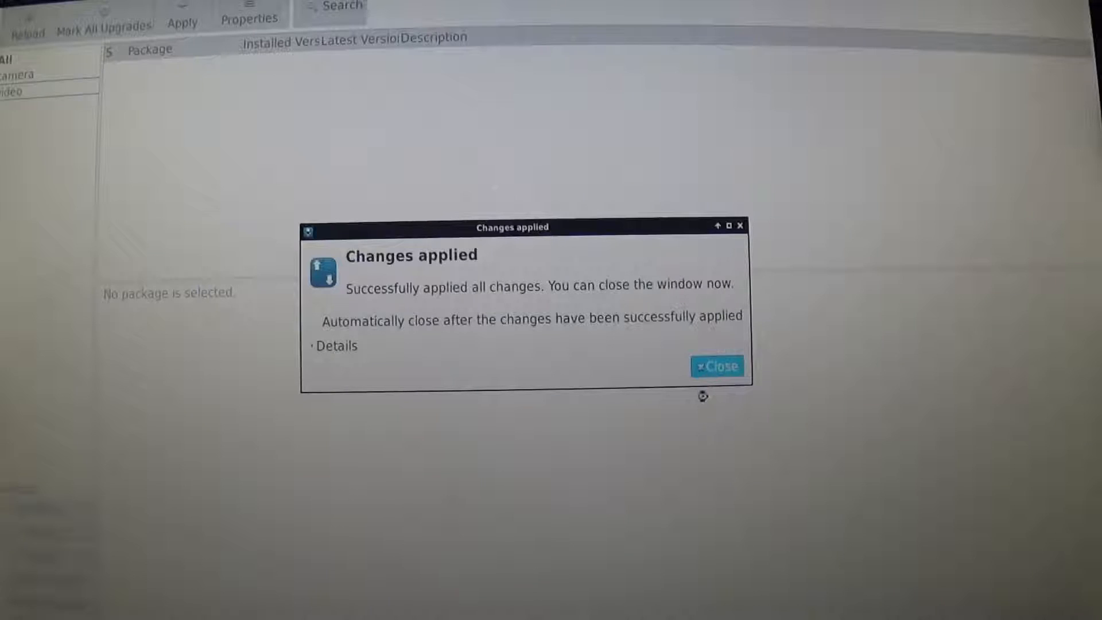
Dismiss the Changes applied notice, close Synaptic and browse the Applications menu Graphics submenu.
click(716, 366)
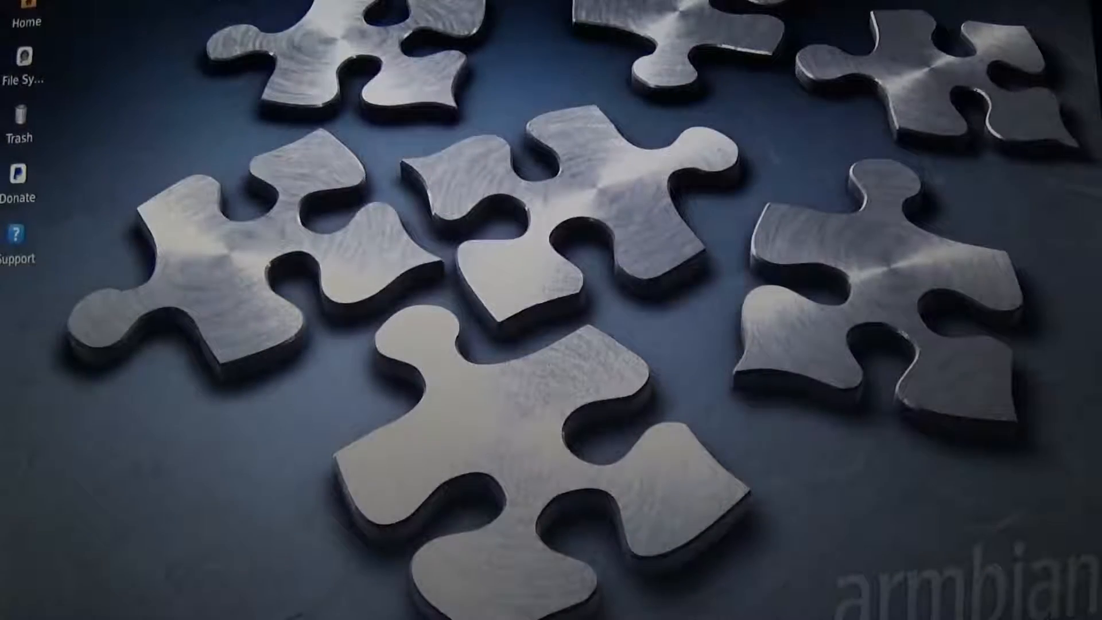
click(32, 121)
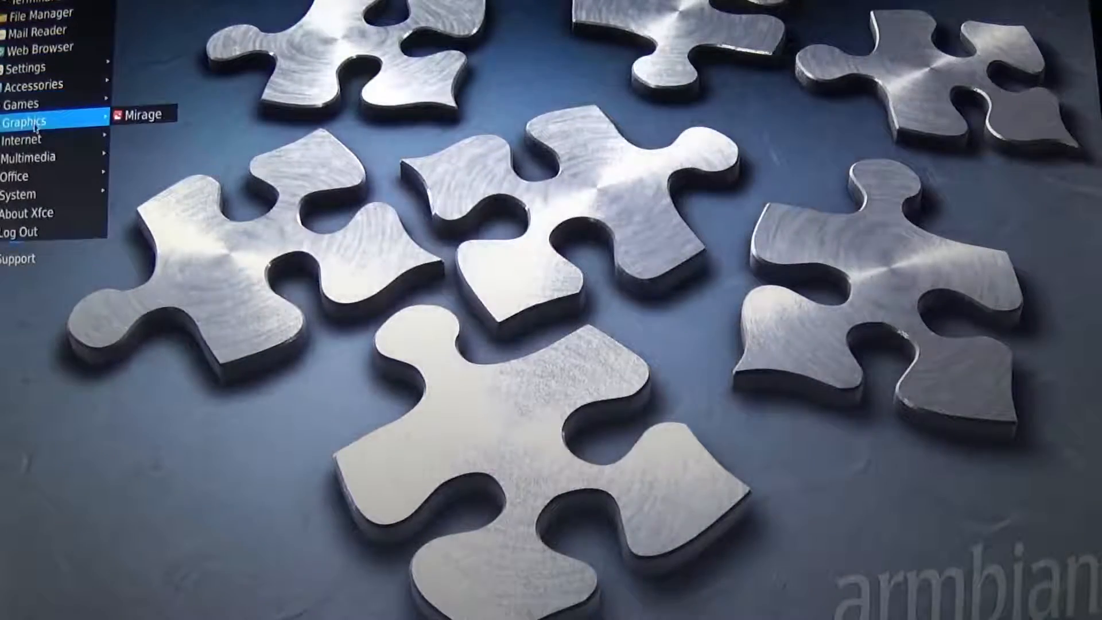
mouse_move(35, 155)
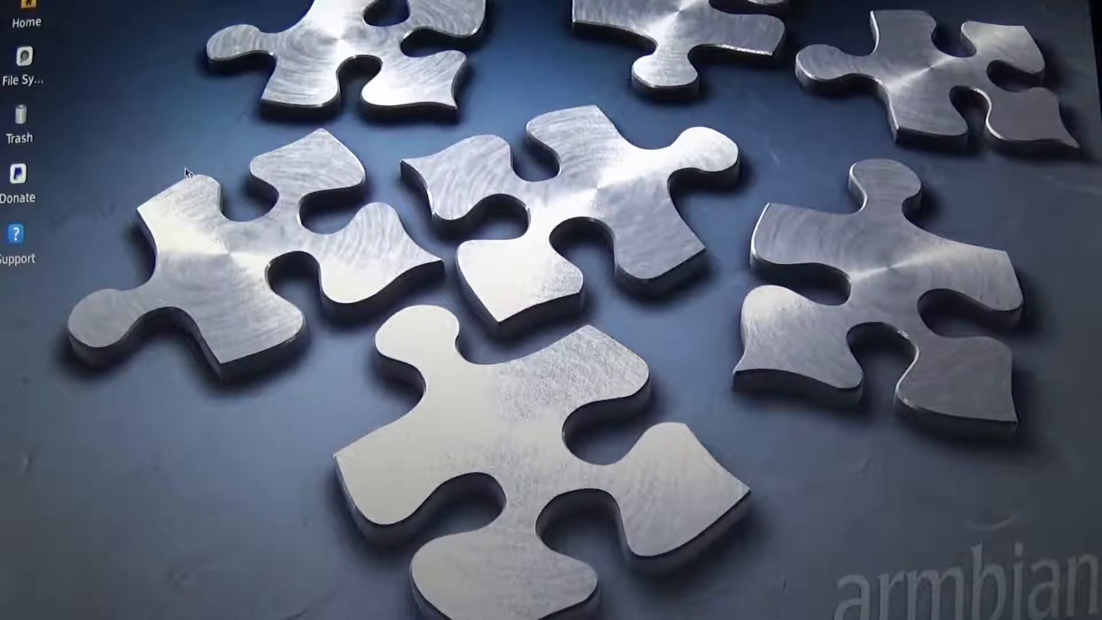
mouse_move(214, 151)
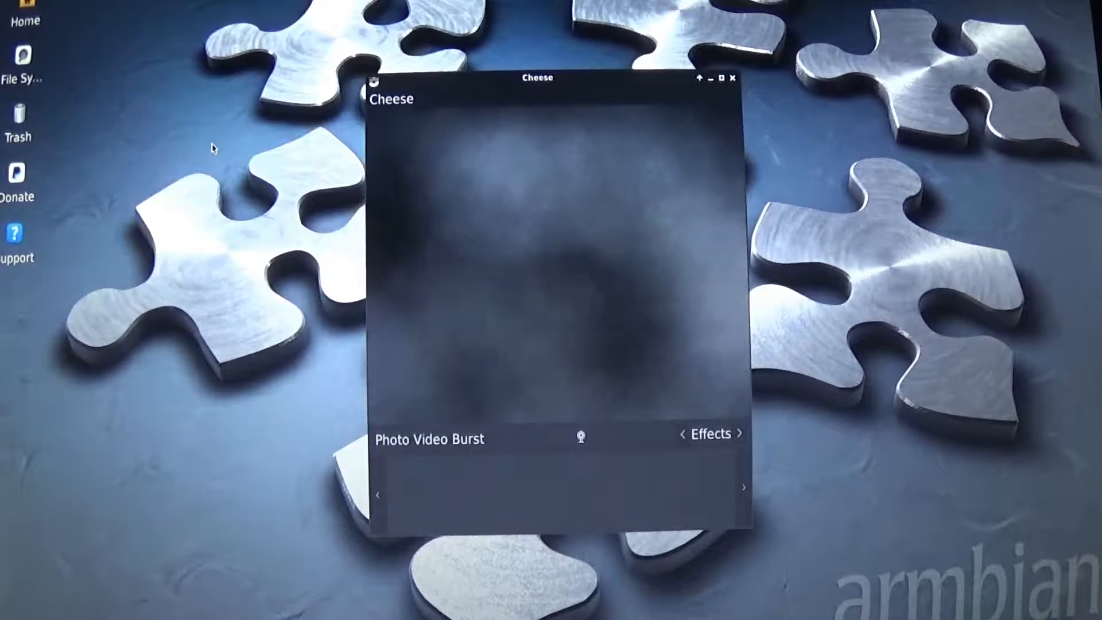
mouse_move(204, 145)
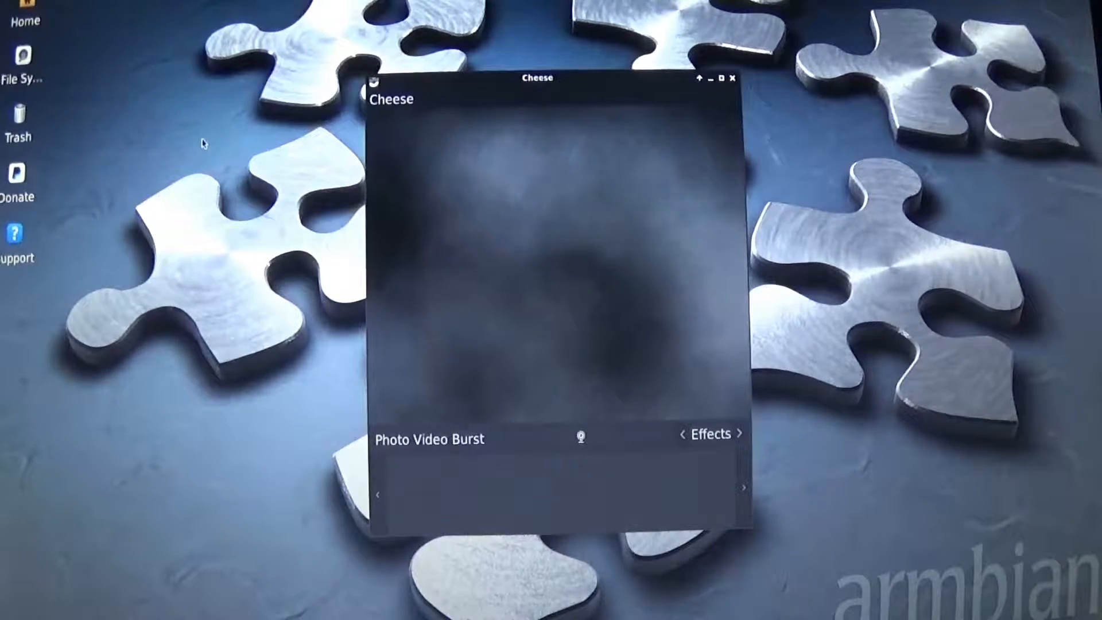
mouse_move(707, 74)
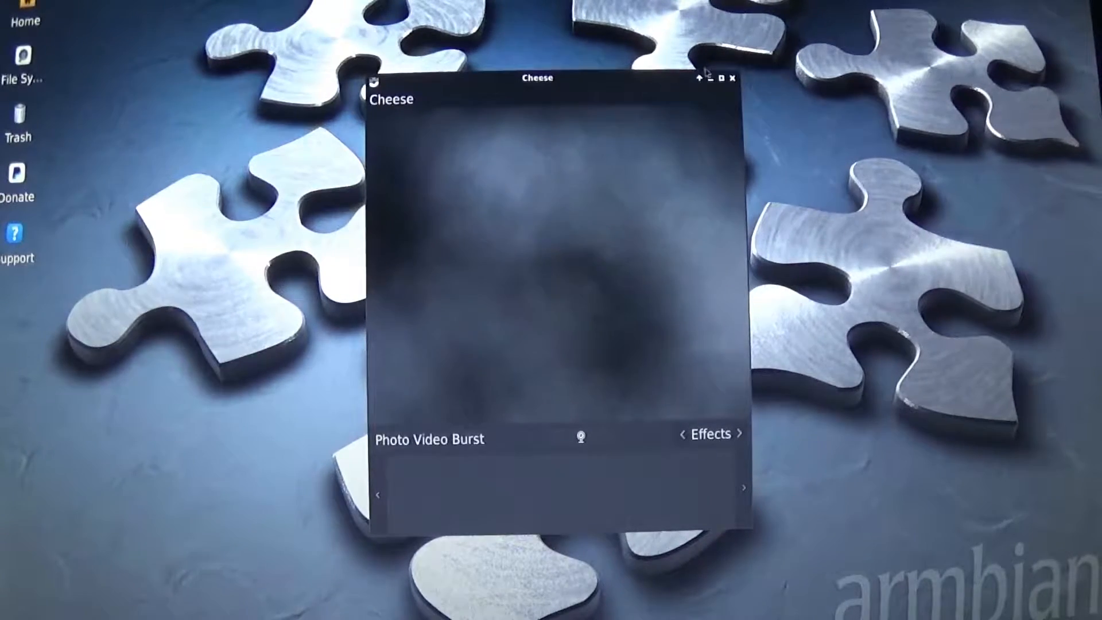